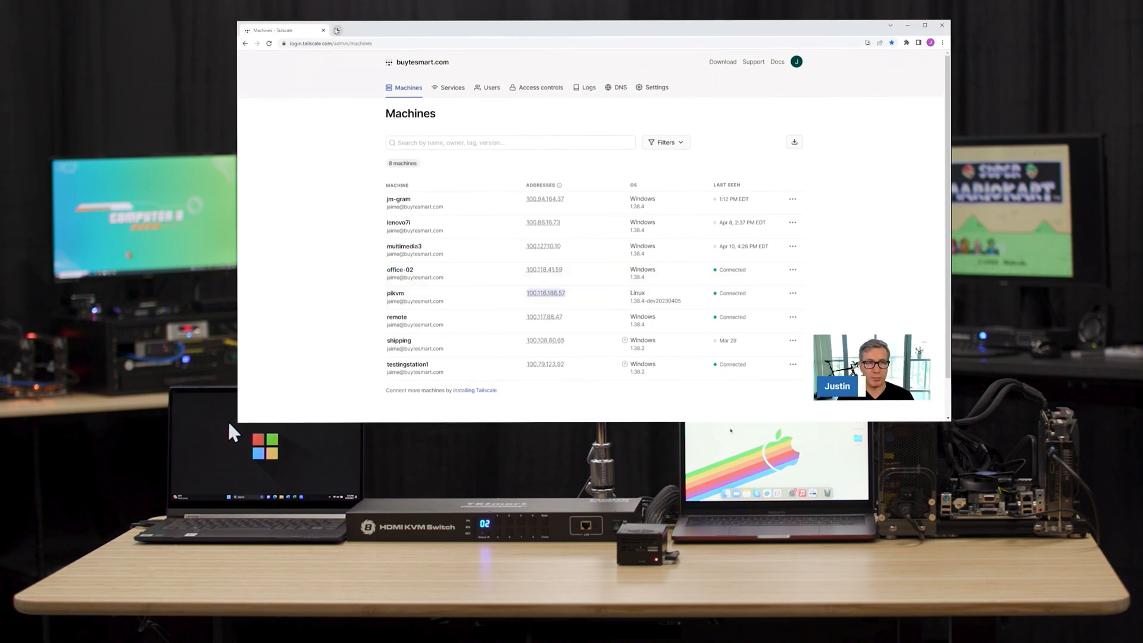
Load the PiKVM web page at the machine's Tailscale 100.x address and launch the KVM session.
click(545, 293)
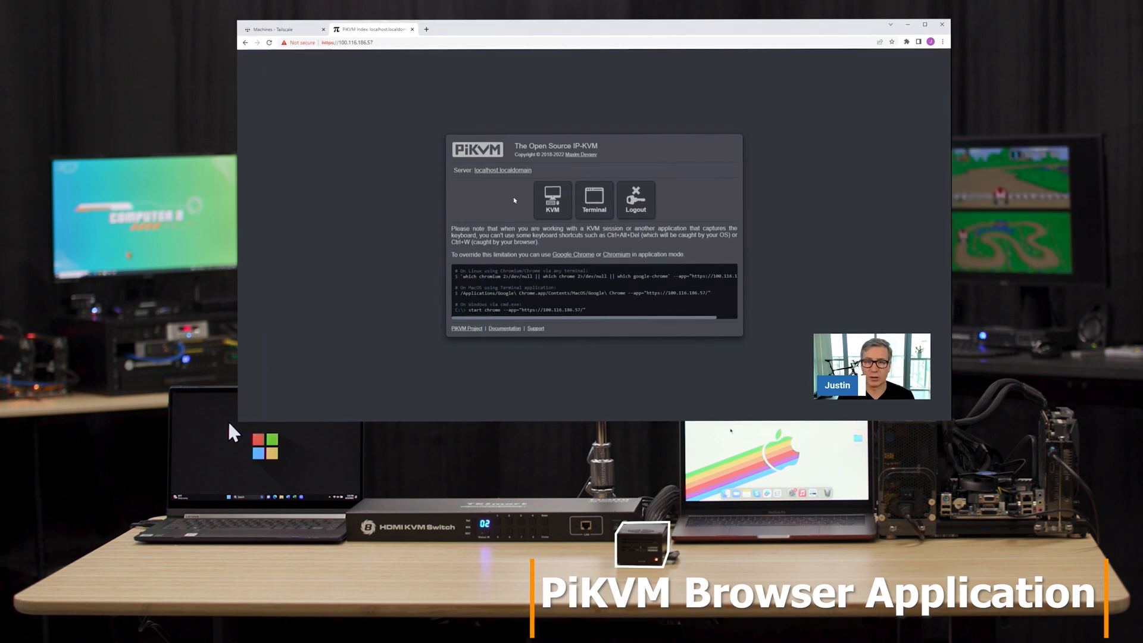
click(551, 199)
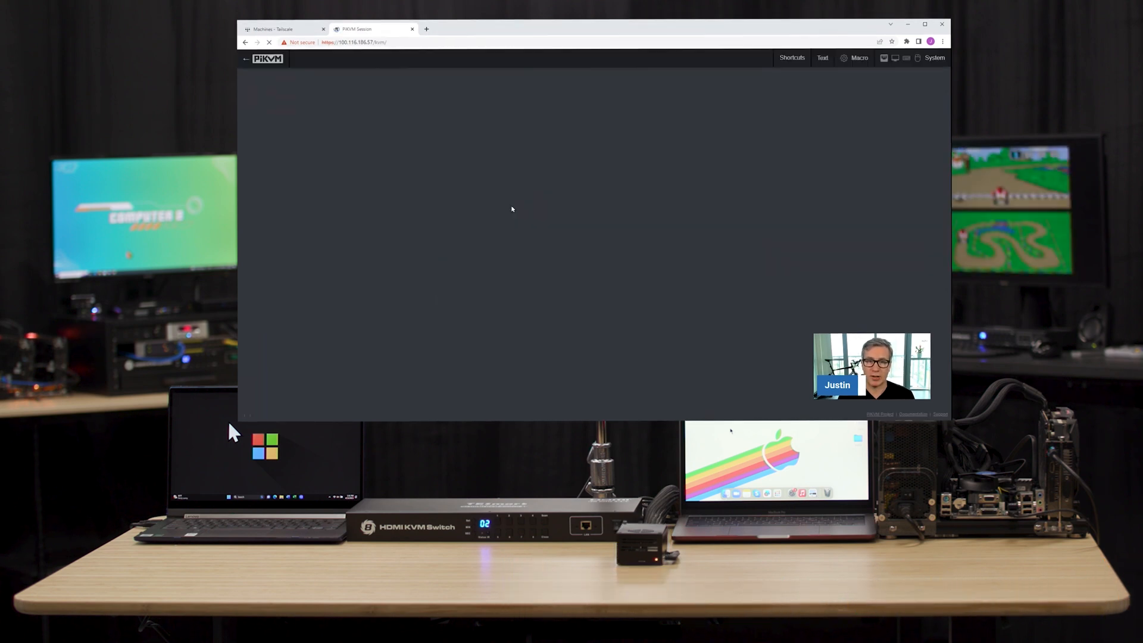